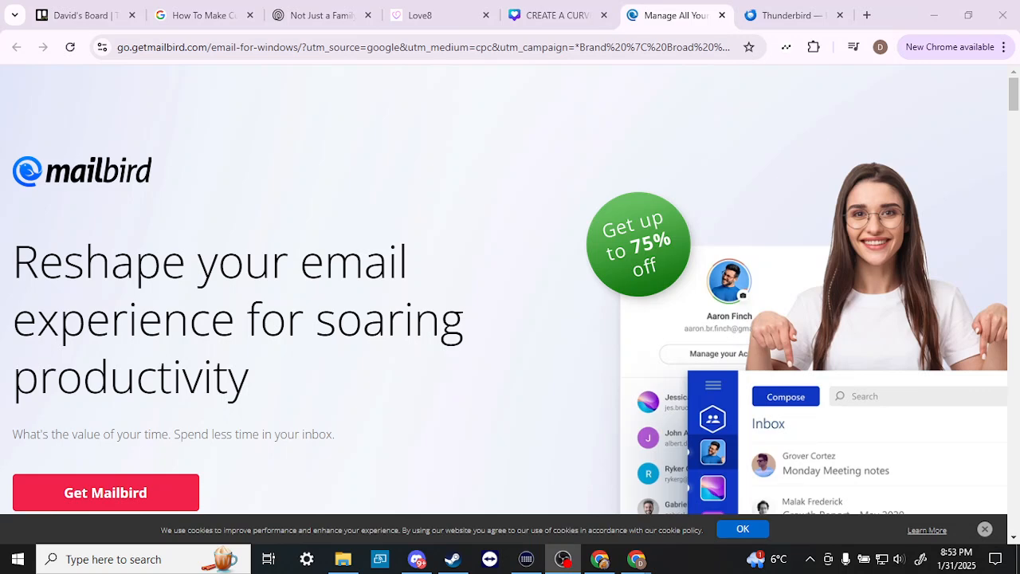
- Peek at the Thunderbird tab, then scroll Mailbird down to 'Let them flow with Mailbird'
click(788, 15)
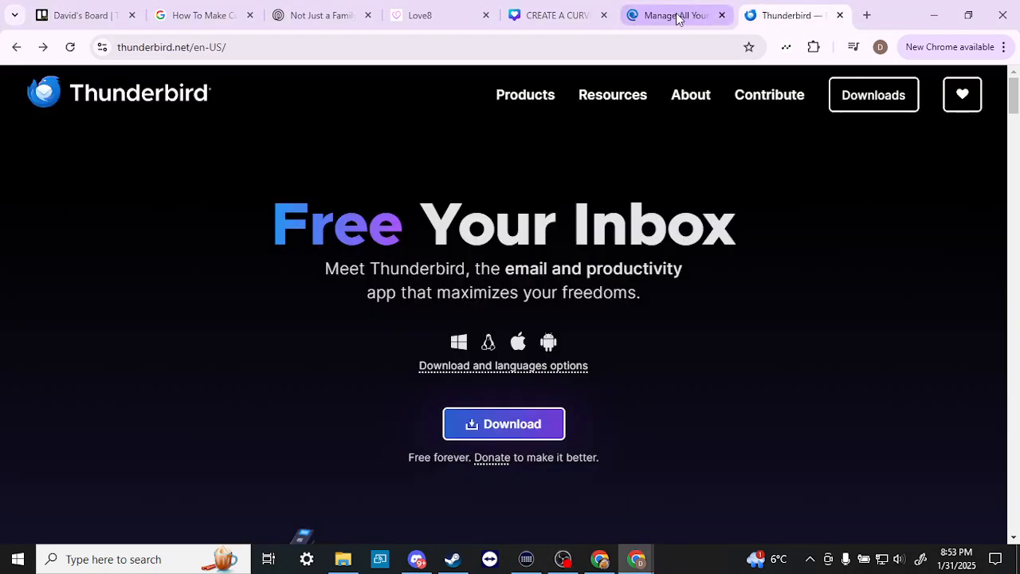
click(673, 14)
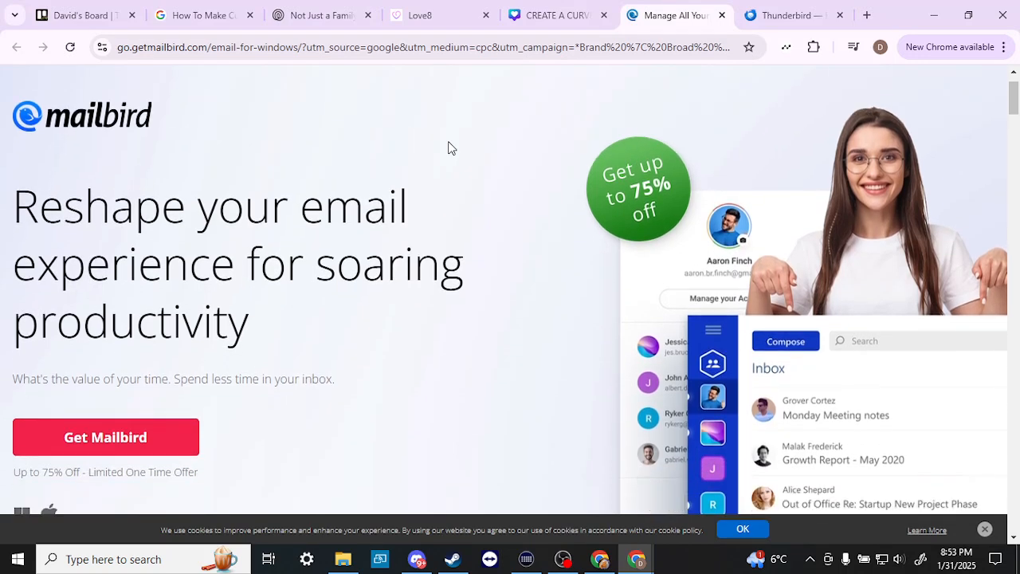
scroll(down, 3)
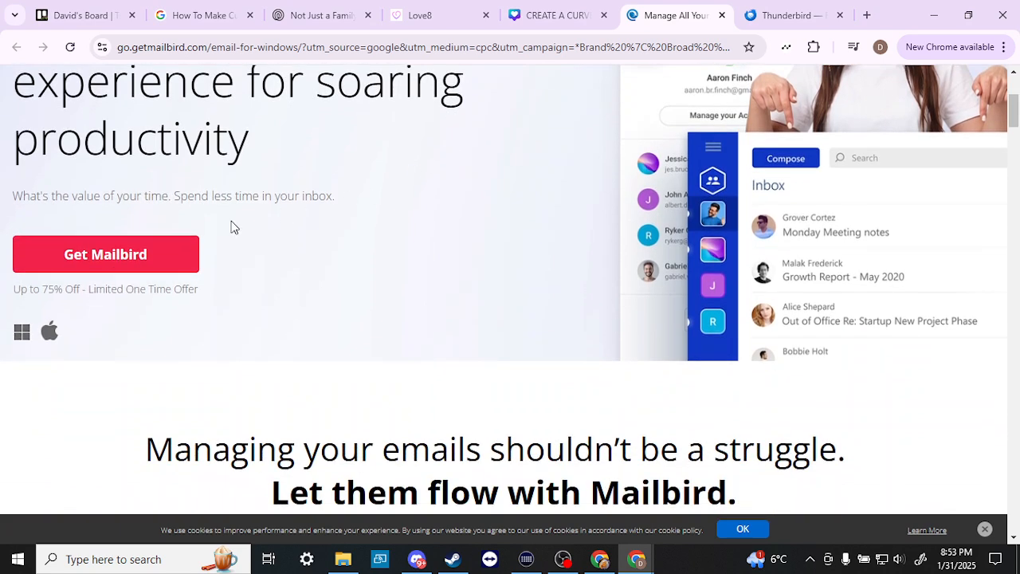
scroll(down, 3)
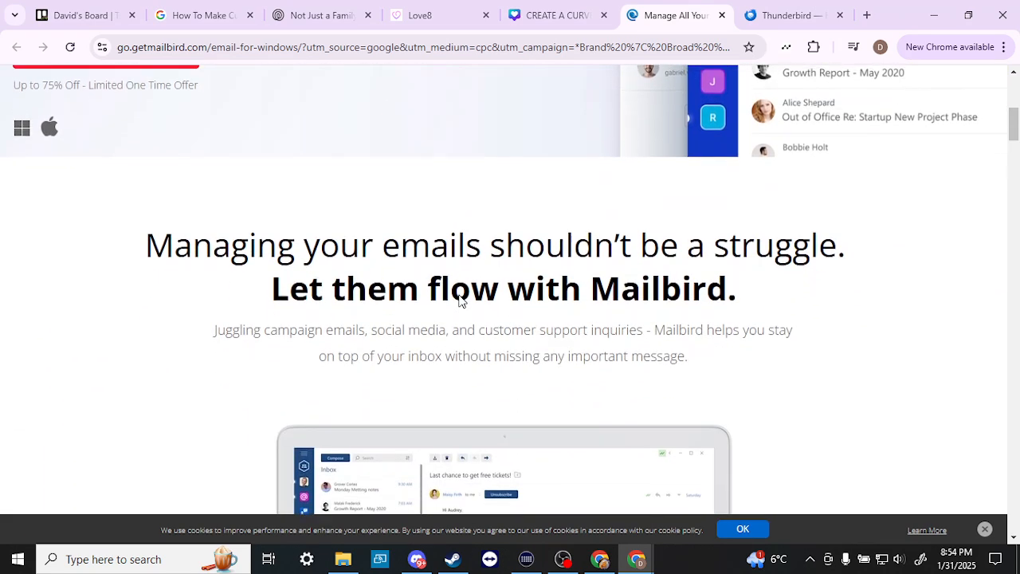
- Switch to the Thunderbird tab showing the 'Free Your Inbox' homepage
click(784, 16)
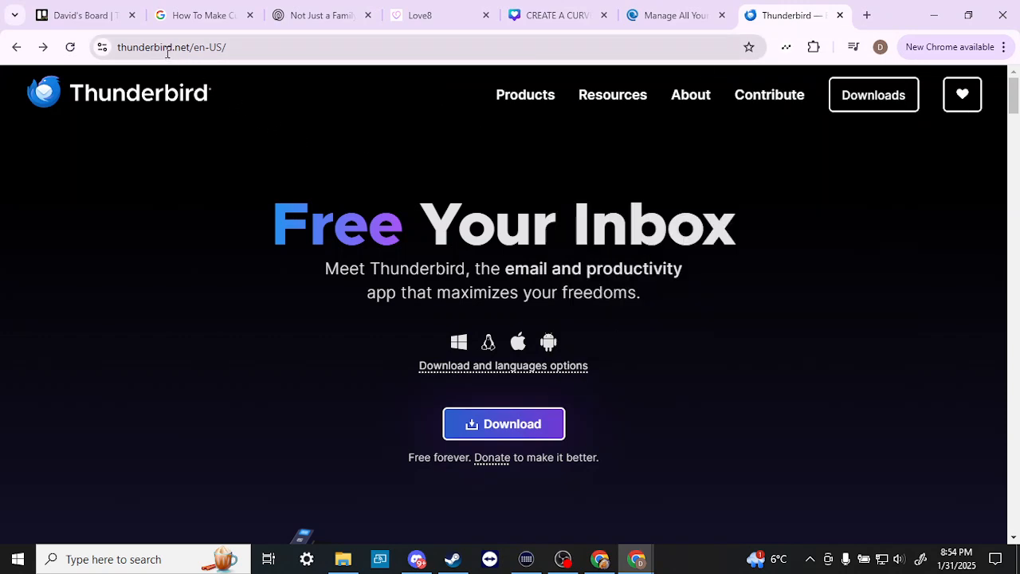
mouse_move(428, 207)
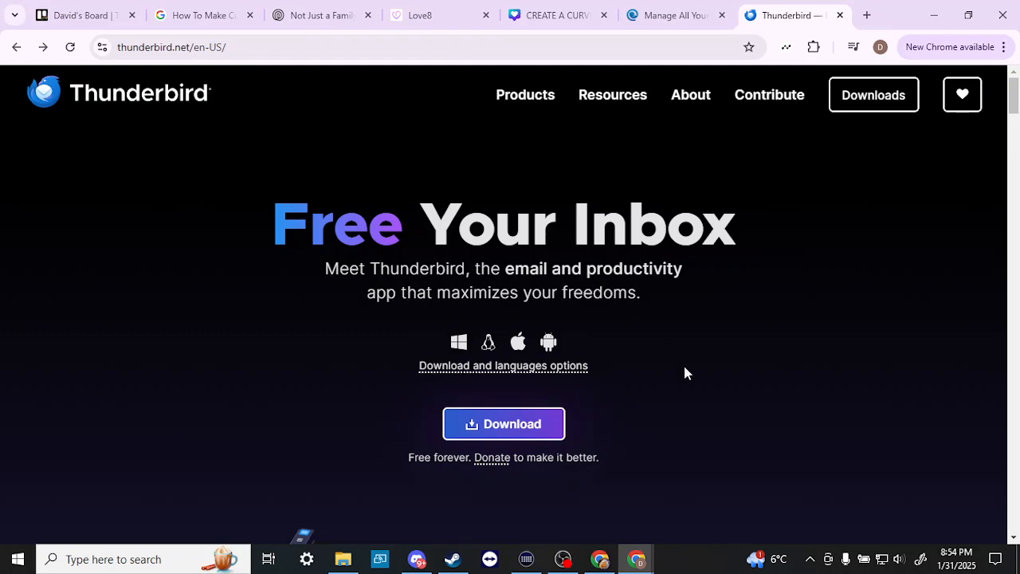
mouse_move(725, 403)
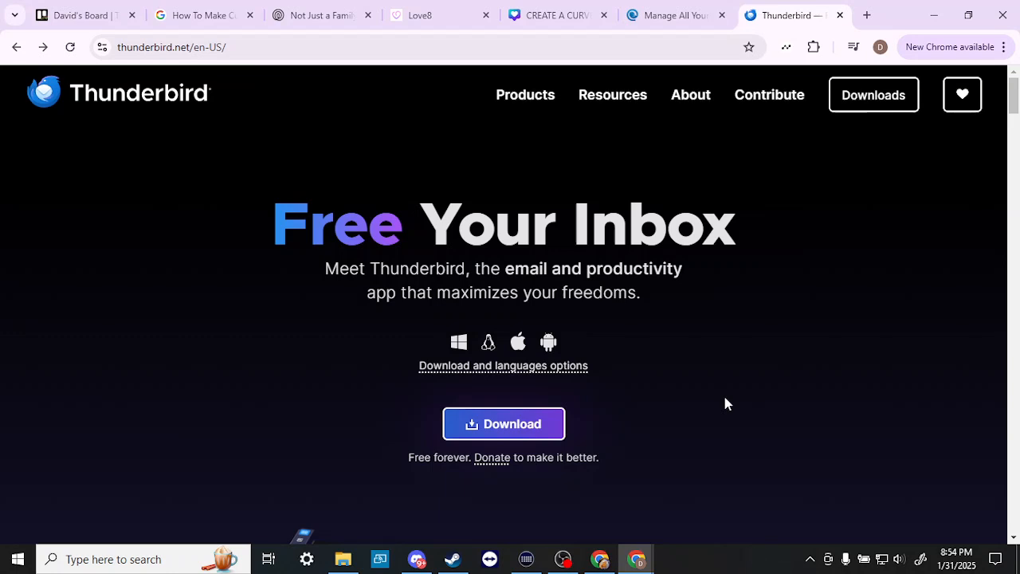
mouse_move(562, 89)
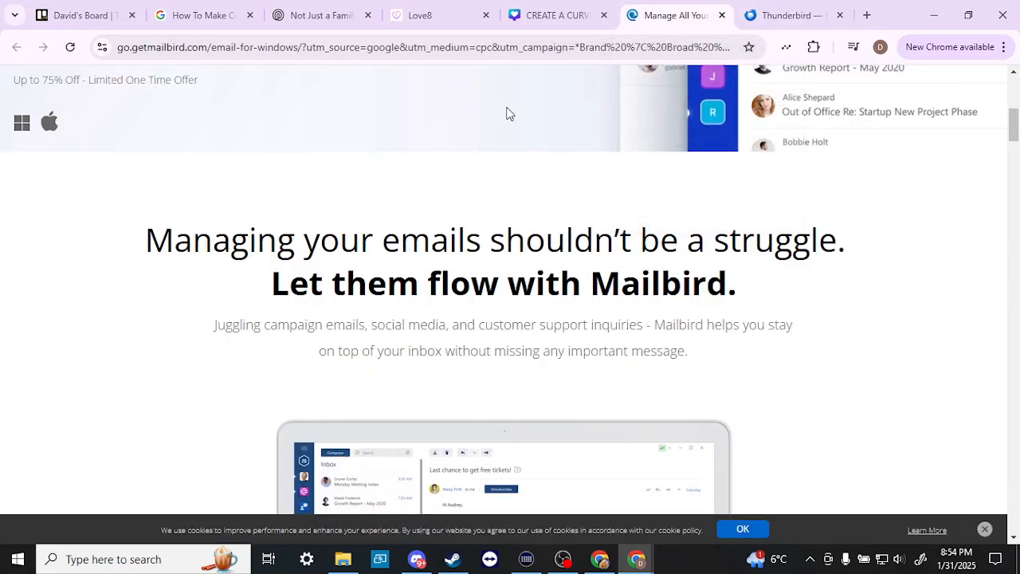
mouse_move(332, 179)
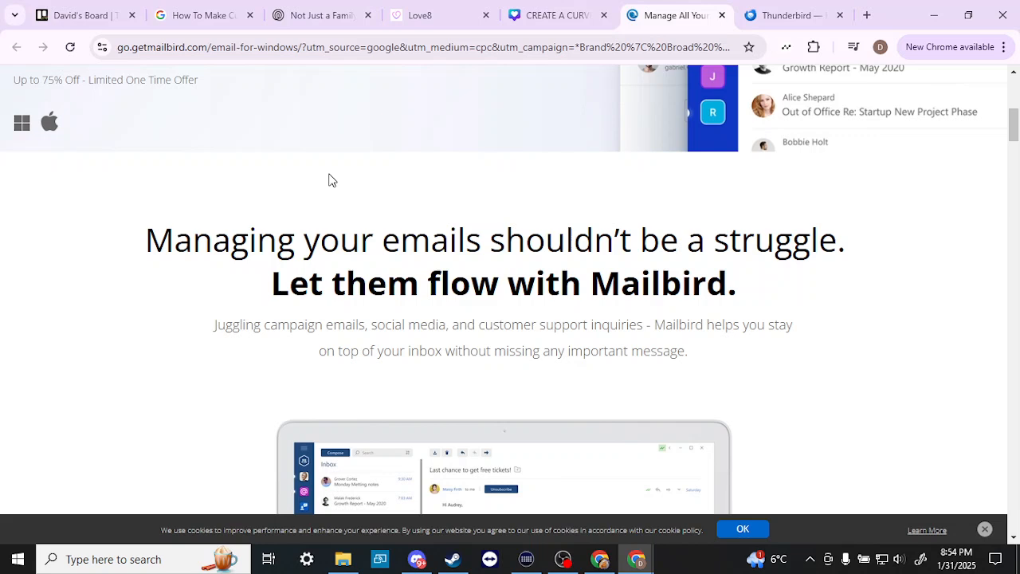
mouse_move(778, 283)
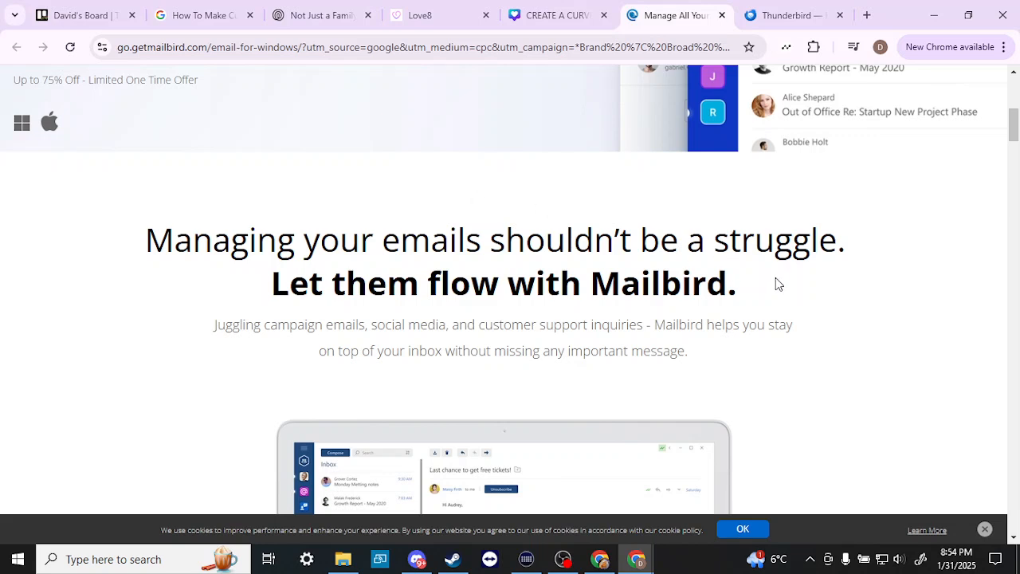
- Scroll Mailbird to the laptop inbox preview and back, then show Thunderbird's homepage
scroll(down, 3)
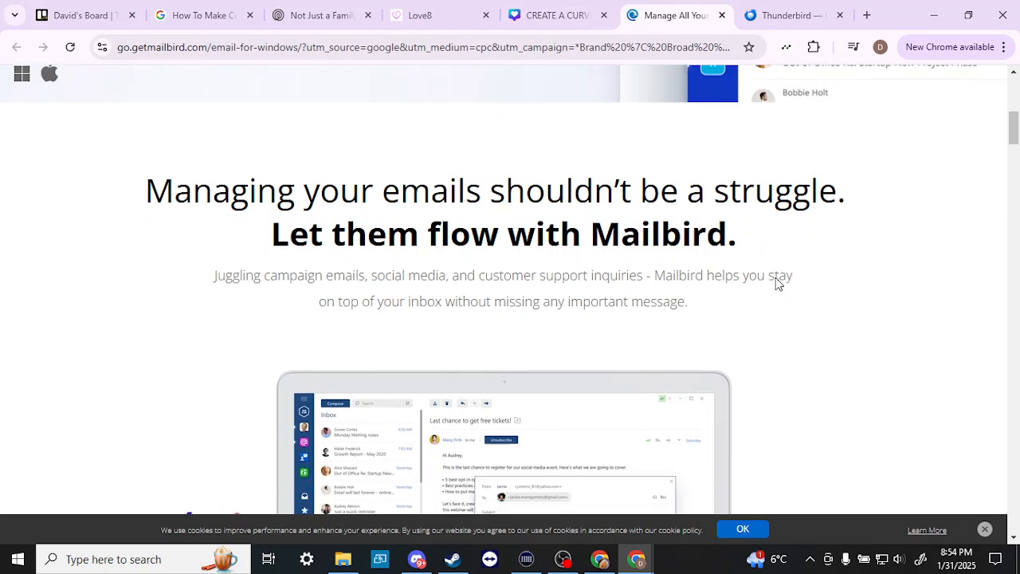
scroll(down, 3)
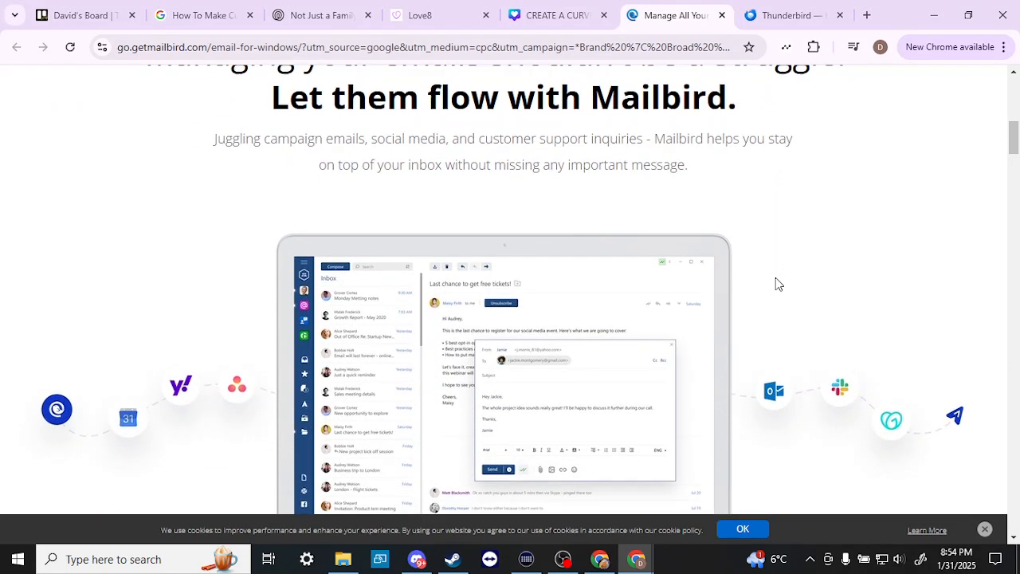
scroll(up, 3)
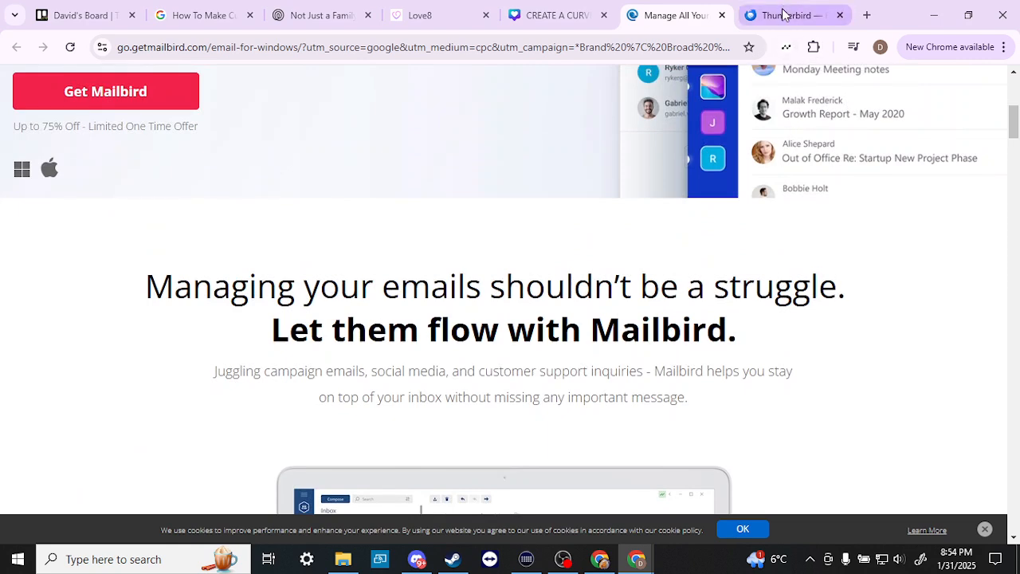
click(792, 15)
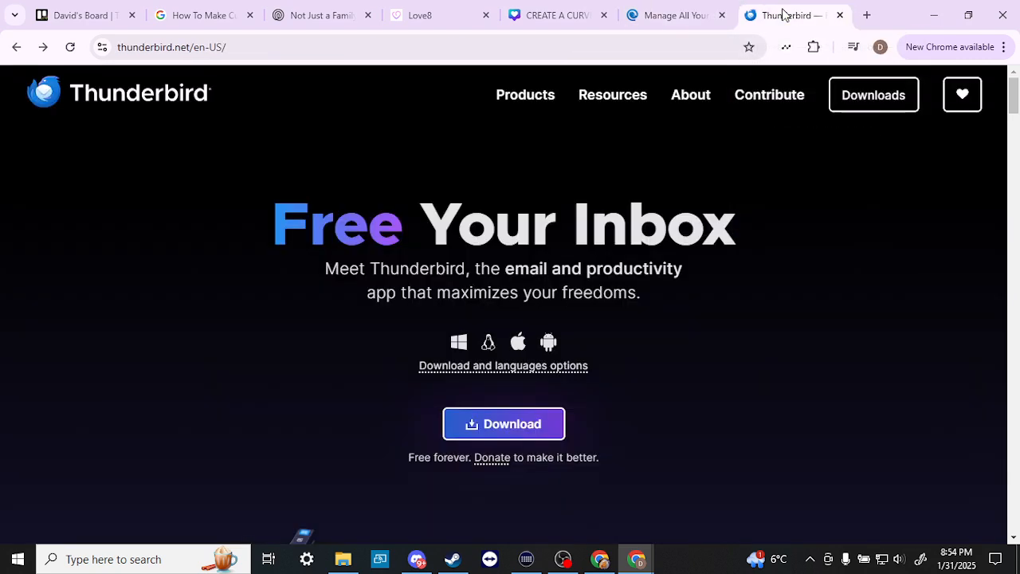
- Scroll Mailbird past reviews and '9 in 10 businesses' to 'When beautiful meets powerful'
click(673, 15)
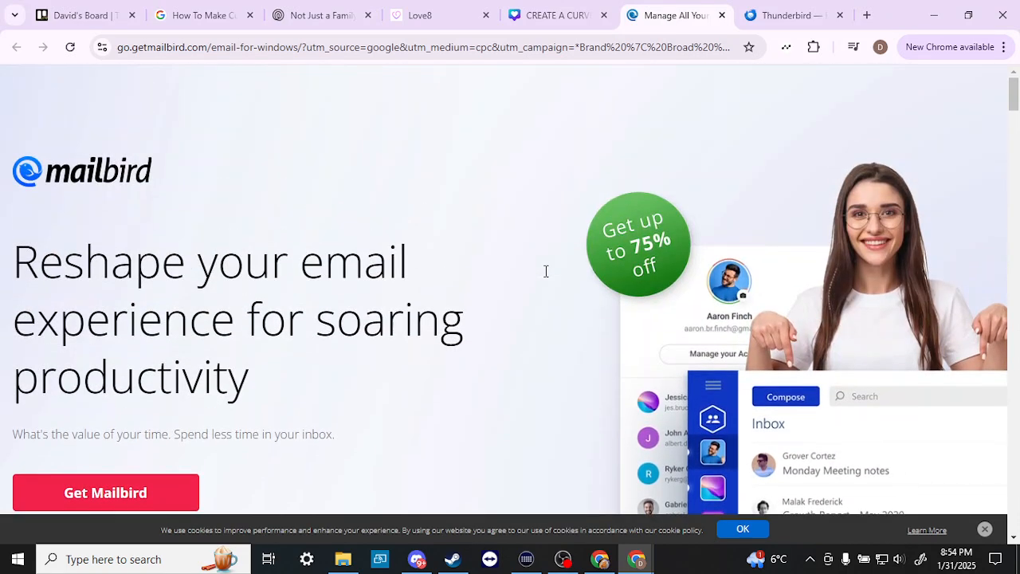
mouse_move(547, 276)
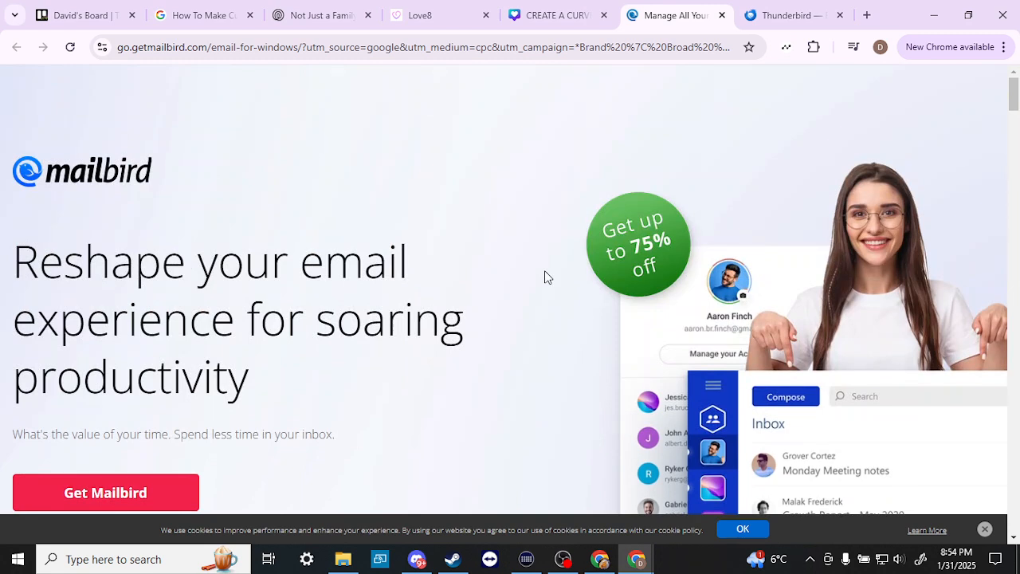
scroll(down, 3)
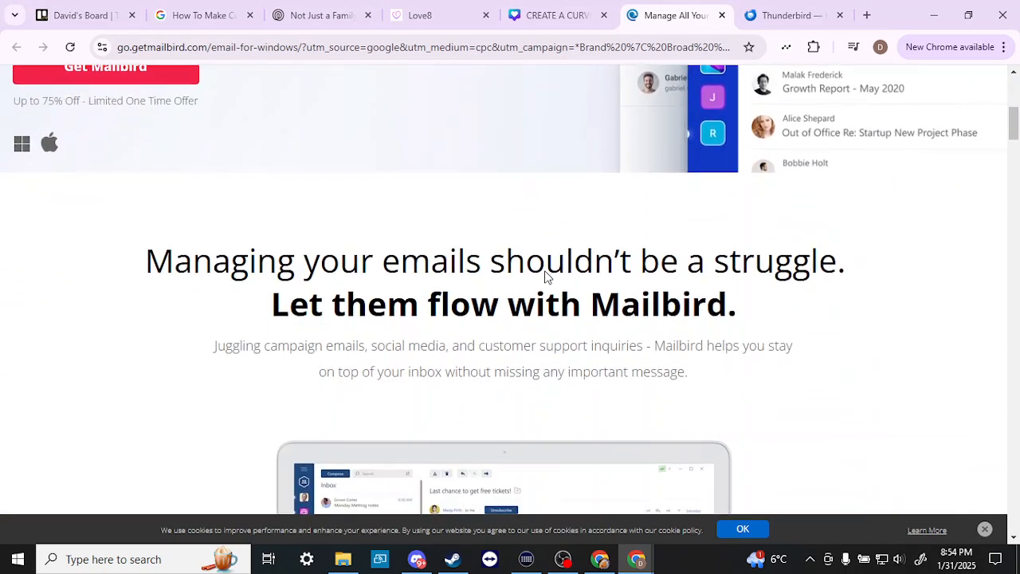
scroll(down, 3)
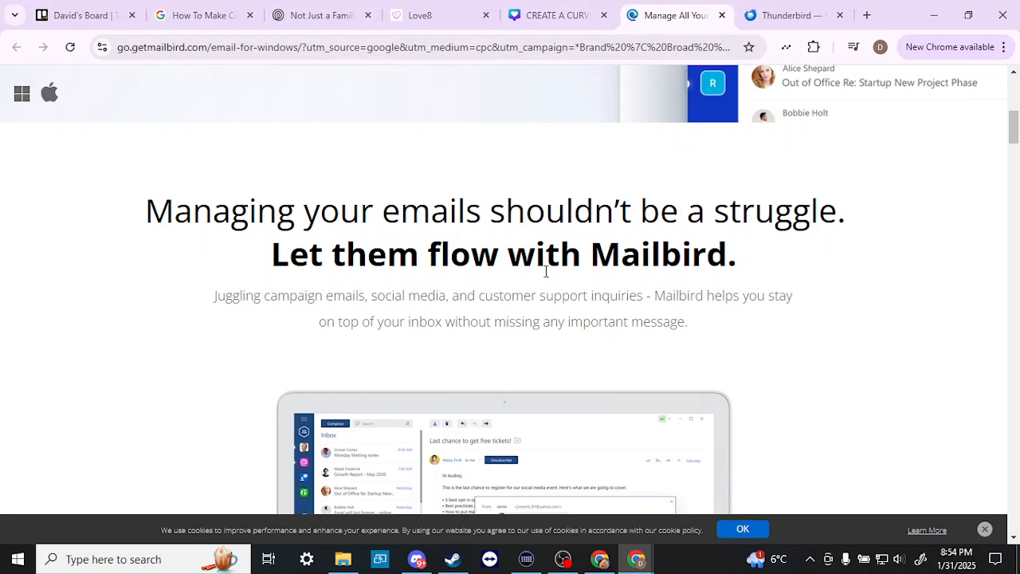
scroll(down, 3)
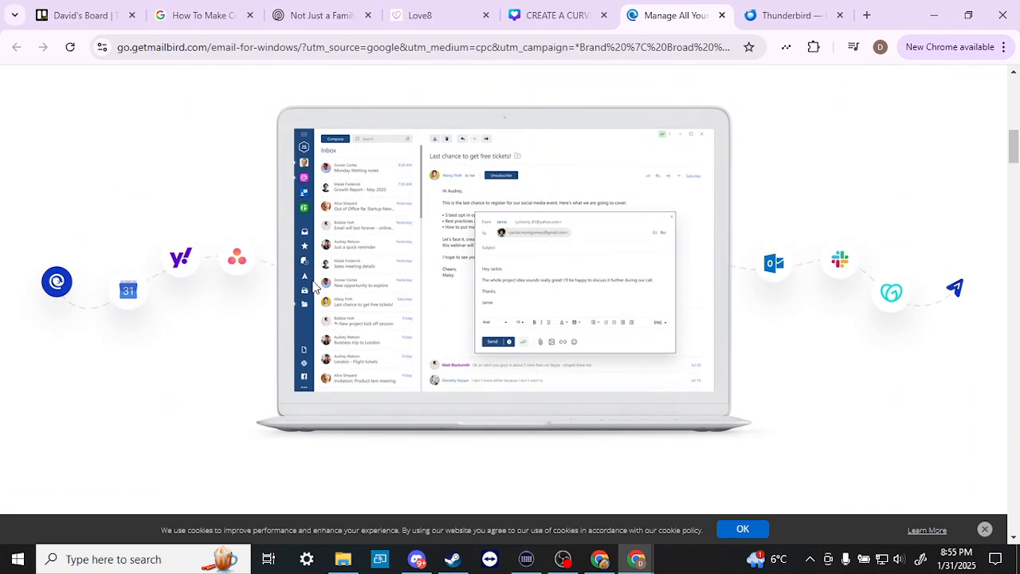
mouse_move(653, 331)
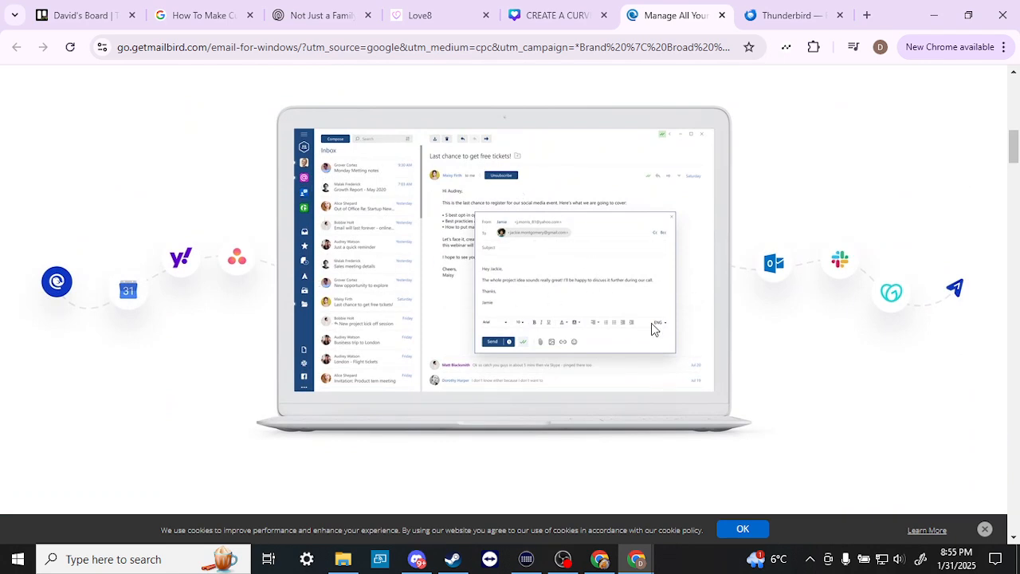
scroll(down, 3)
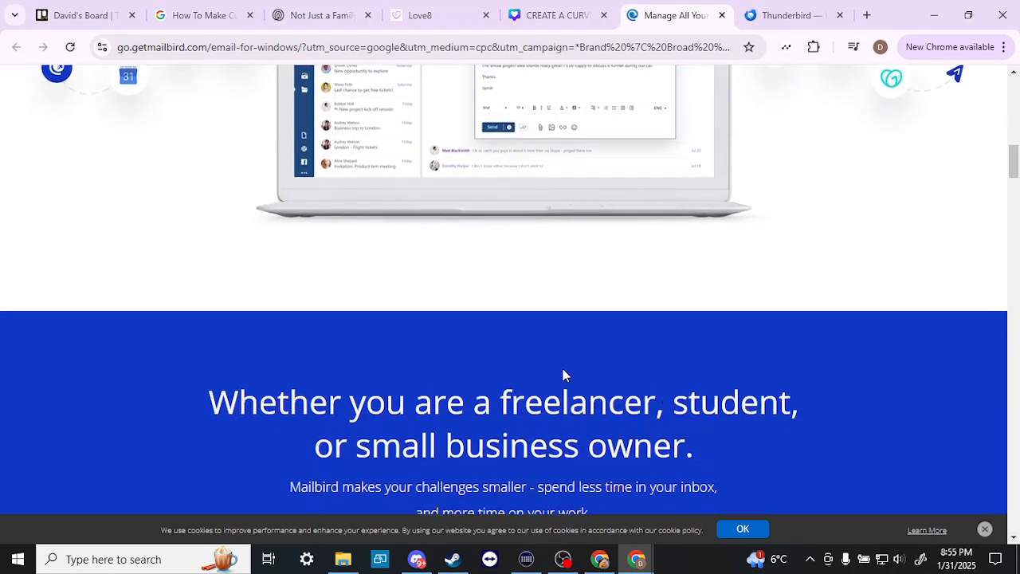
scroll(down, 3)
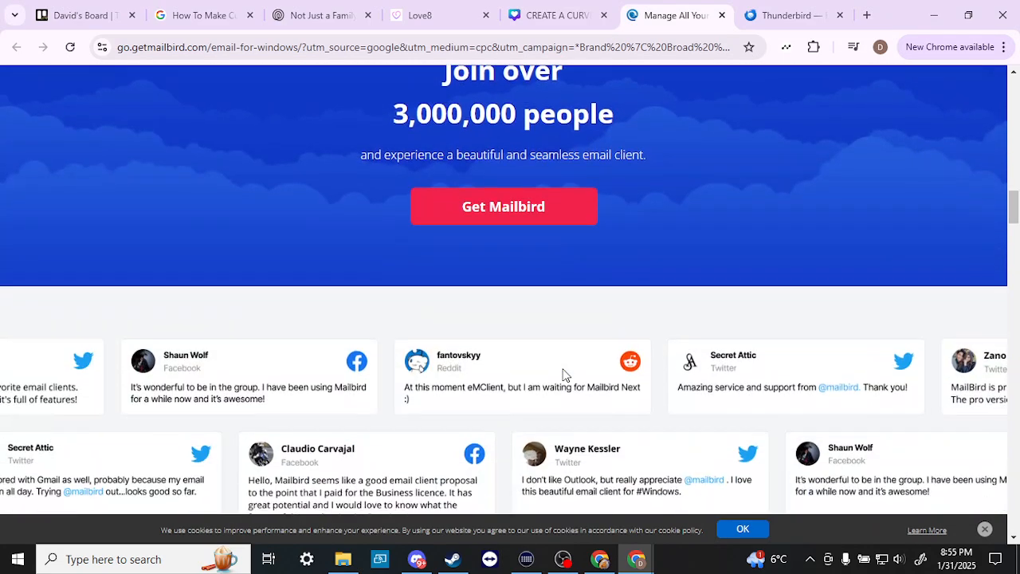
scroll(down, 3)
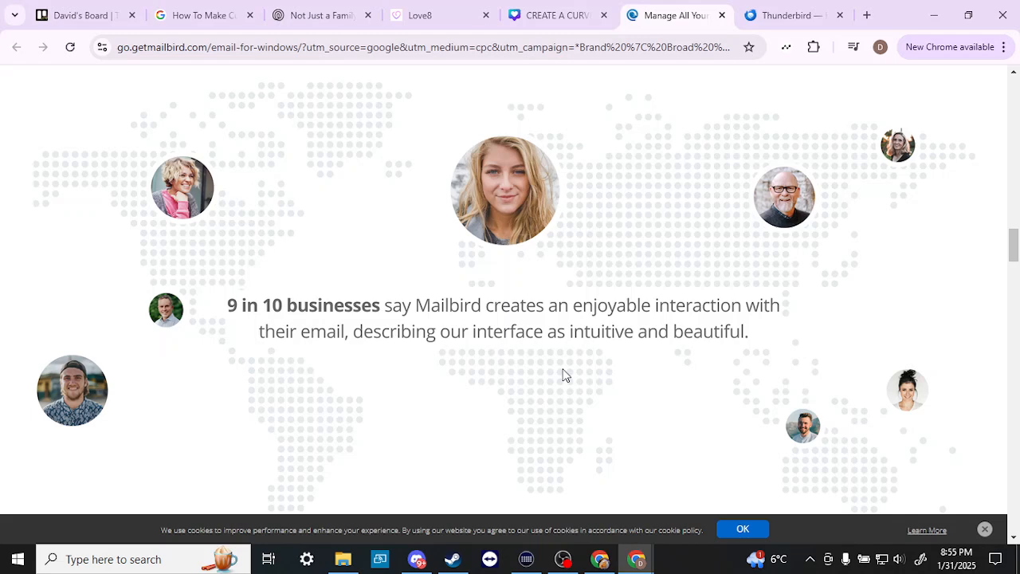
scroll(down, 3)
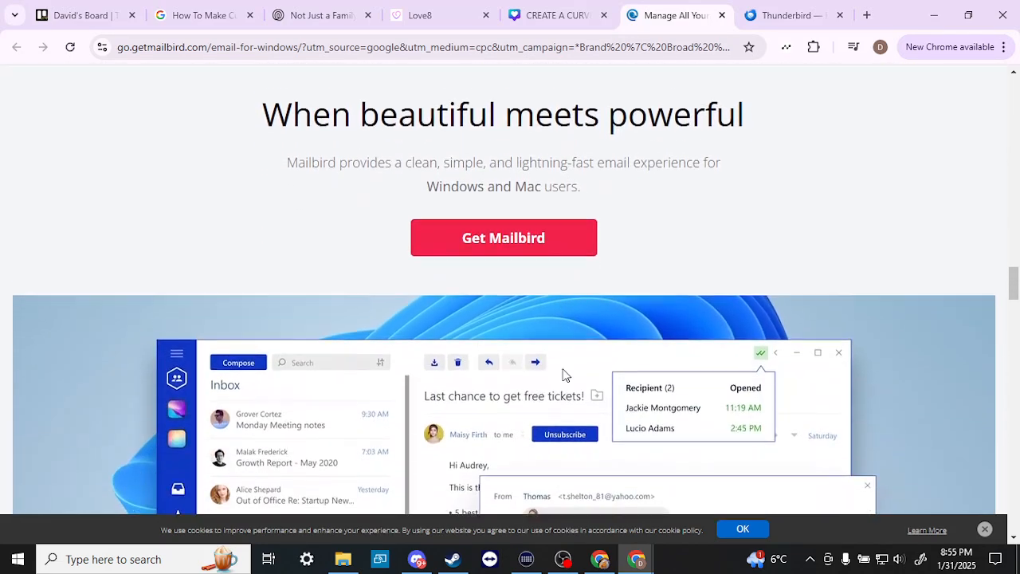
scroll(down, 3)
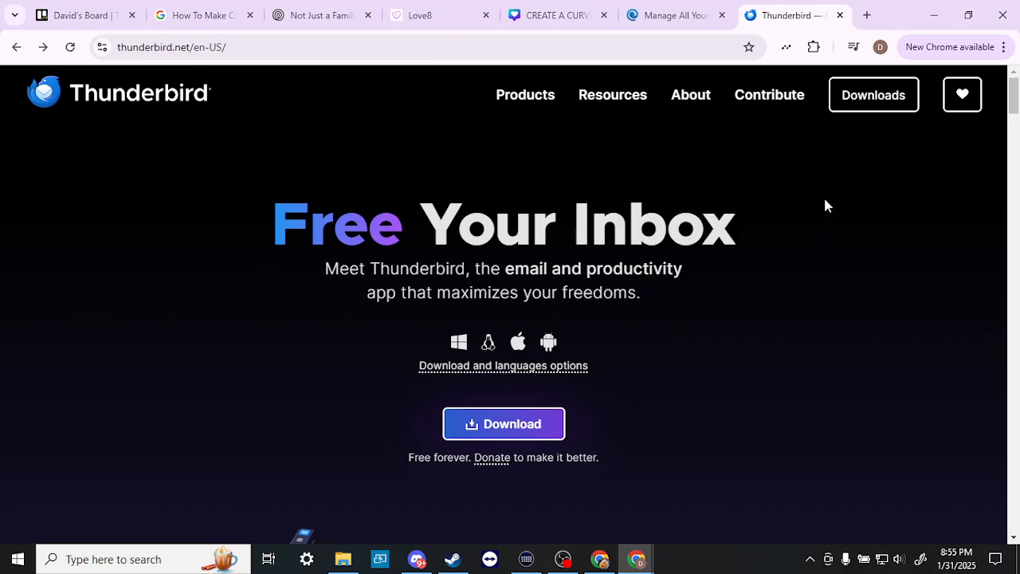
- Browse Thunderbird's Freedom from Chaos, Manipulation and Geek Out feature sections
click(769, 94)
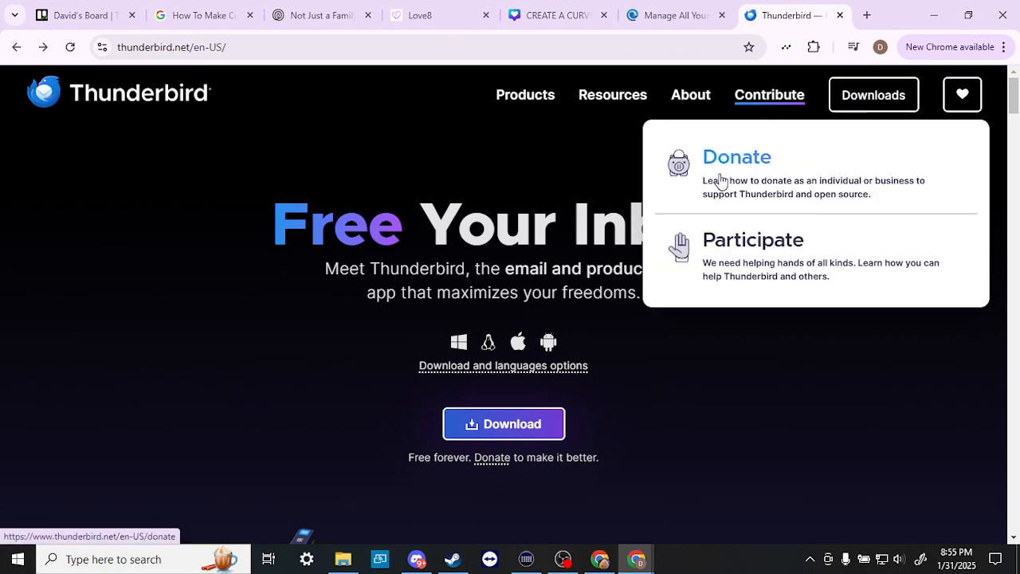
scroll(down, 3)
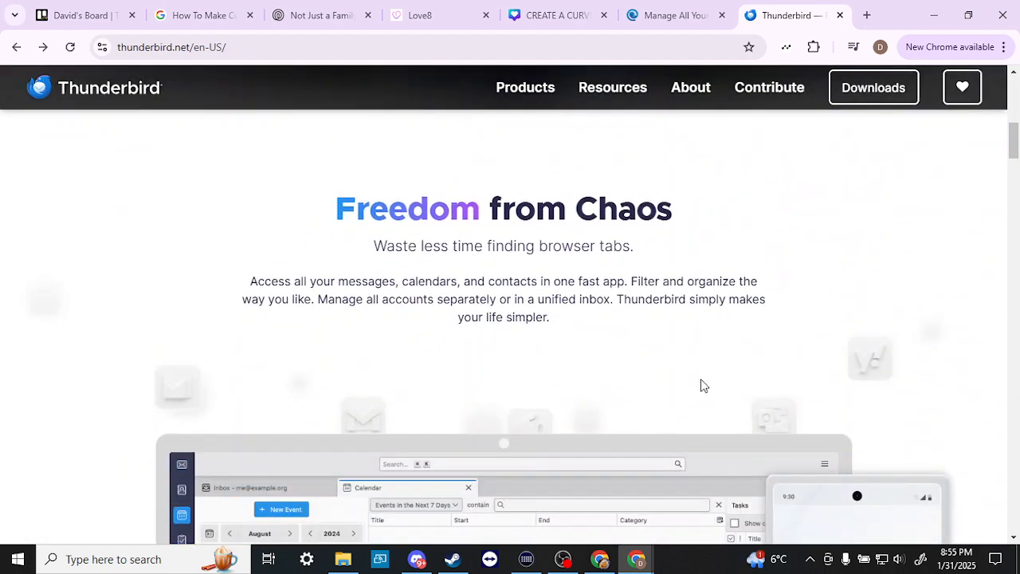
scroll(down, 3)
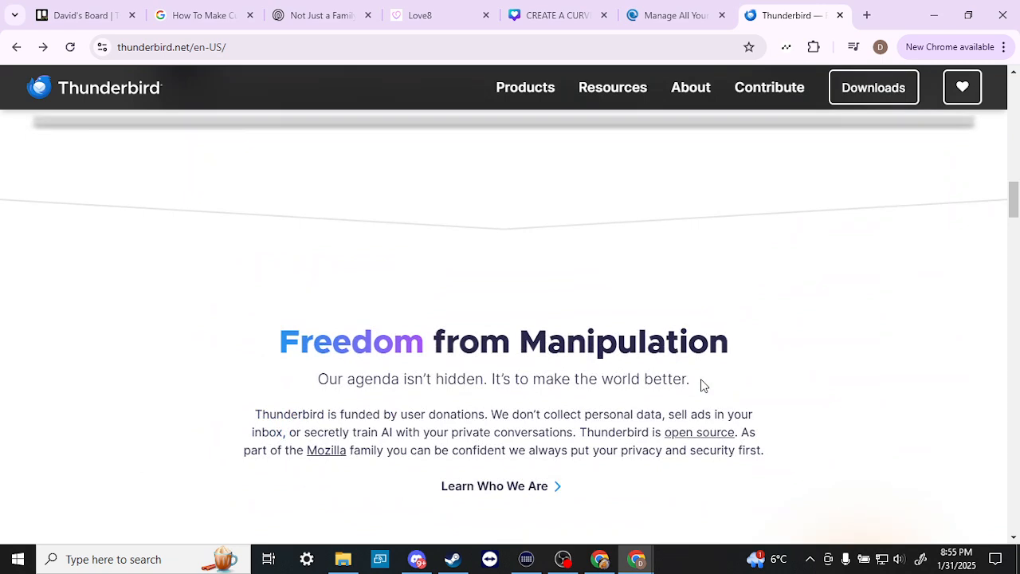
mouse_move(590, 370)
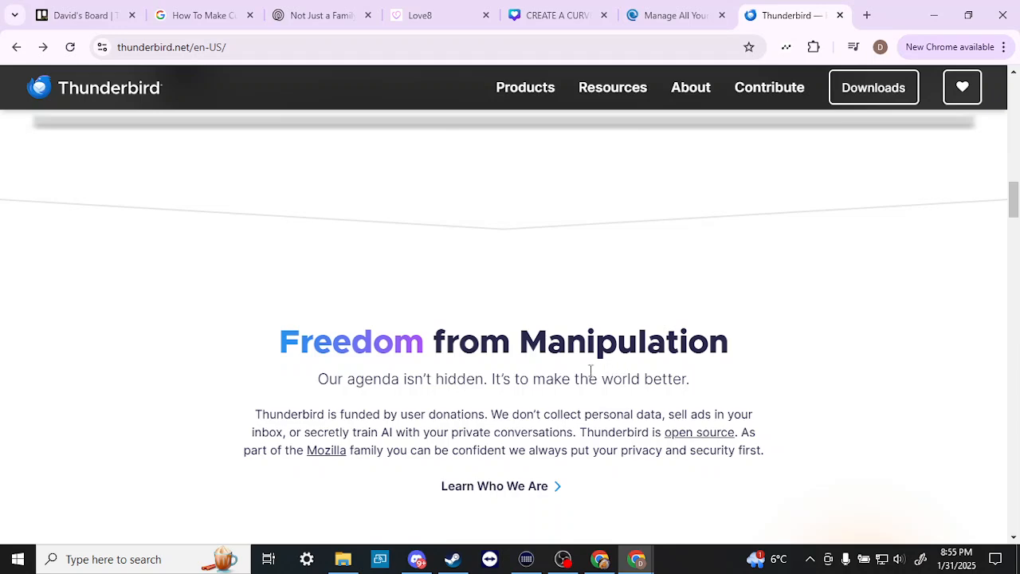
scroll(down, 3)
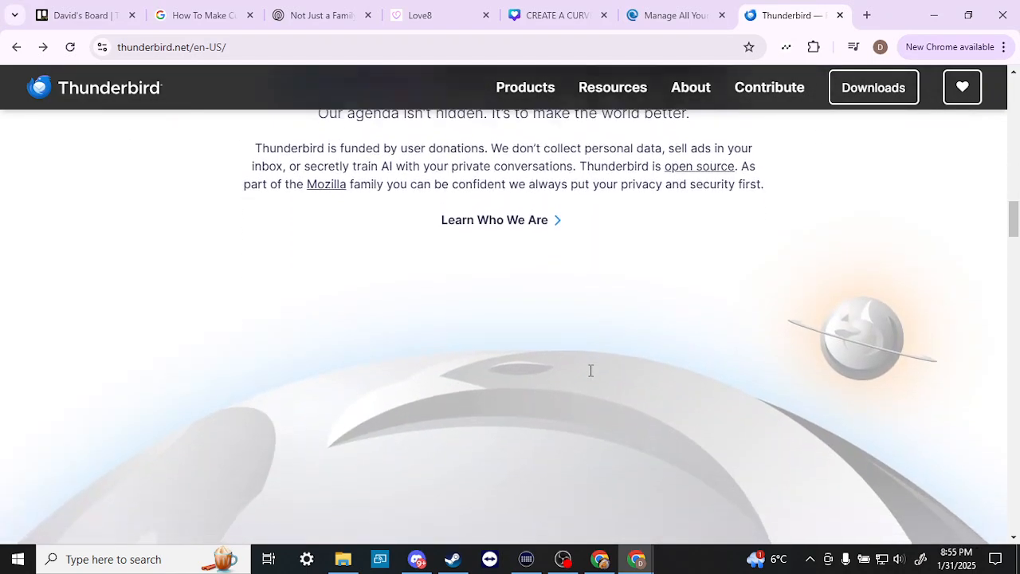
scroll(down, 3)
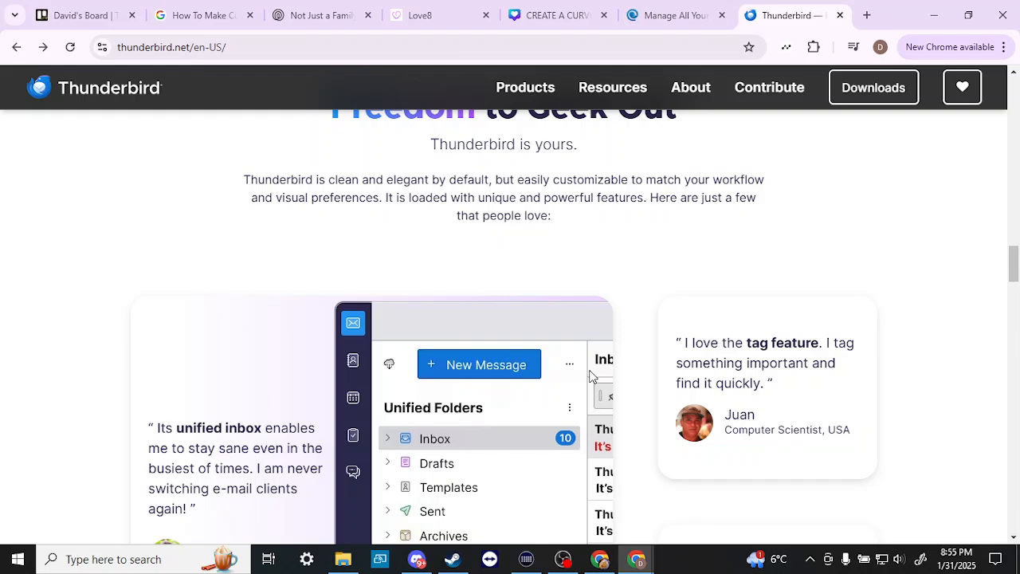
scroll(down, 3)
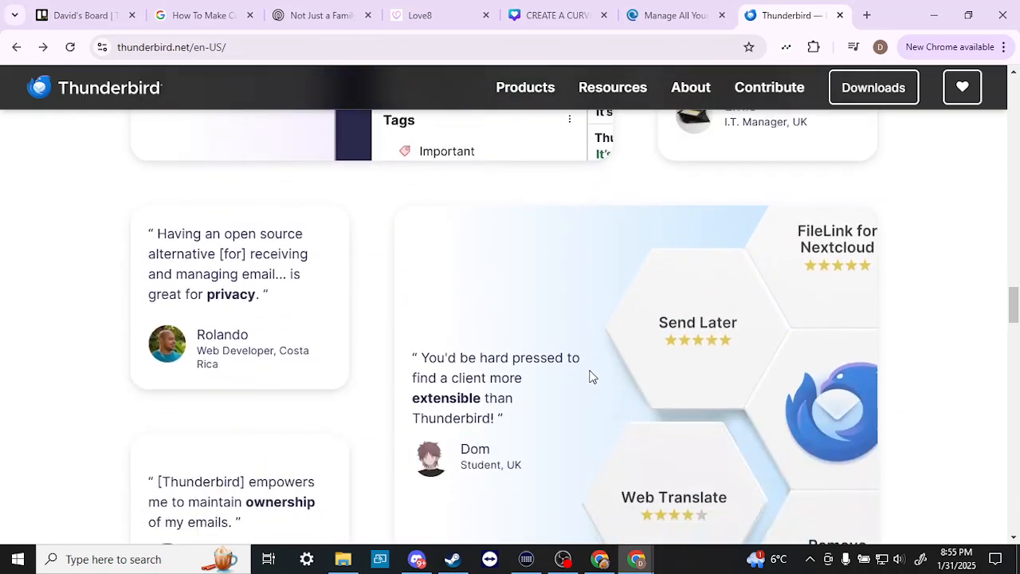
scroll(down, 3)
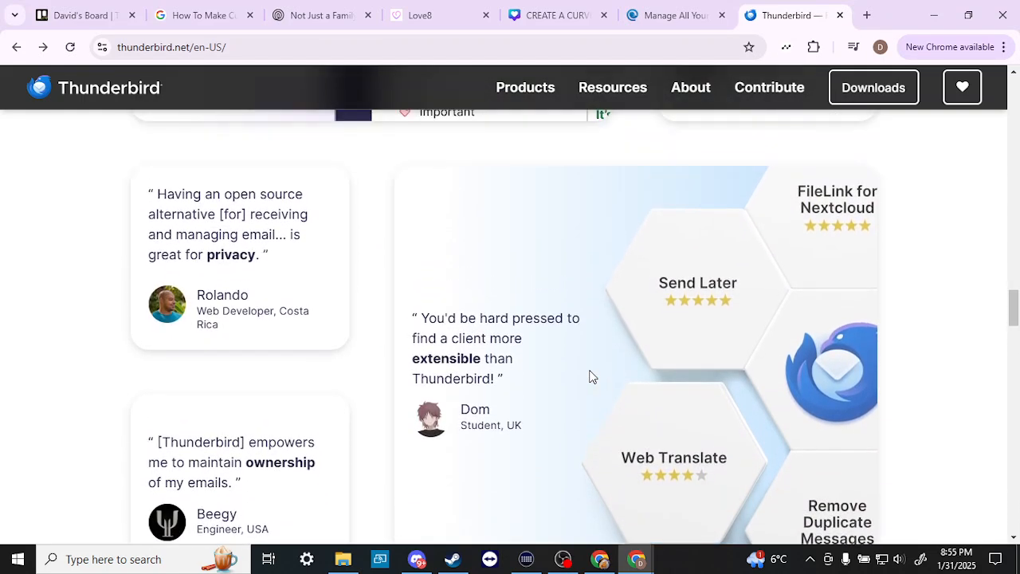
mouse_move(313, 277)
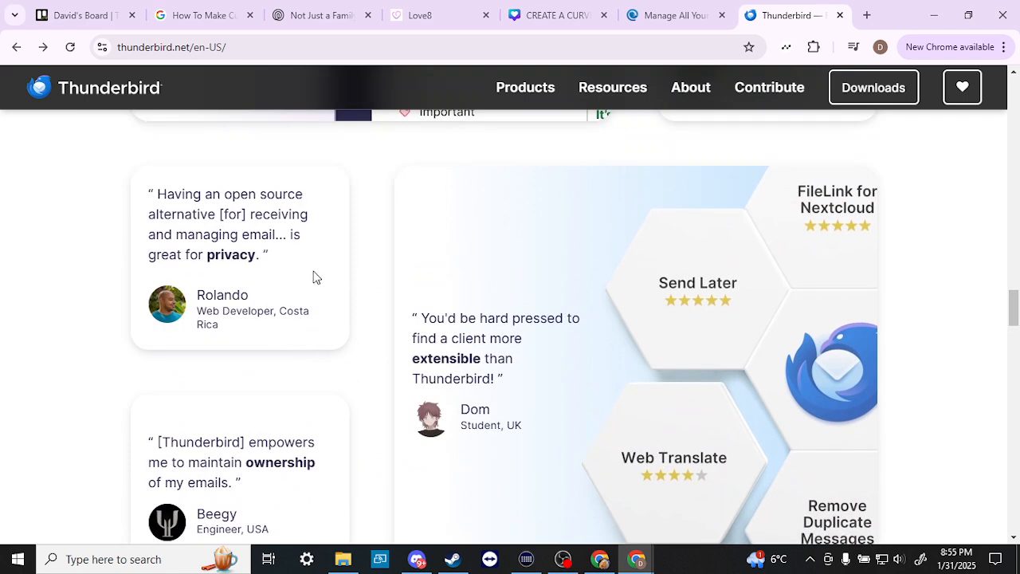
mouse_move(556, 387)
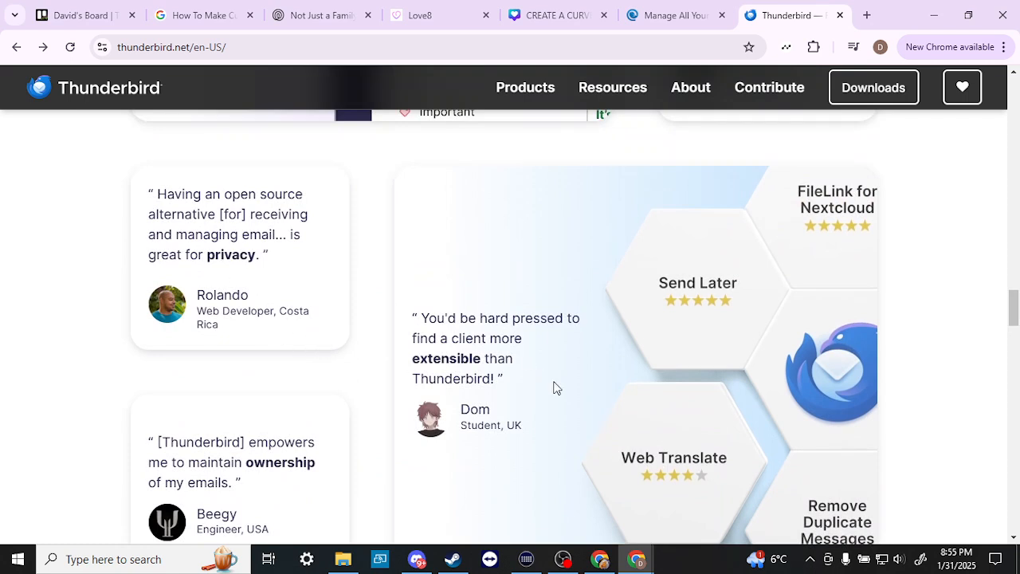
mouse_move(678, 15)
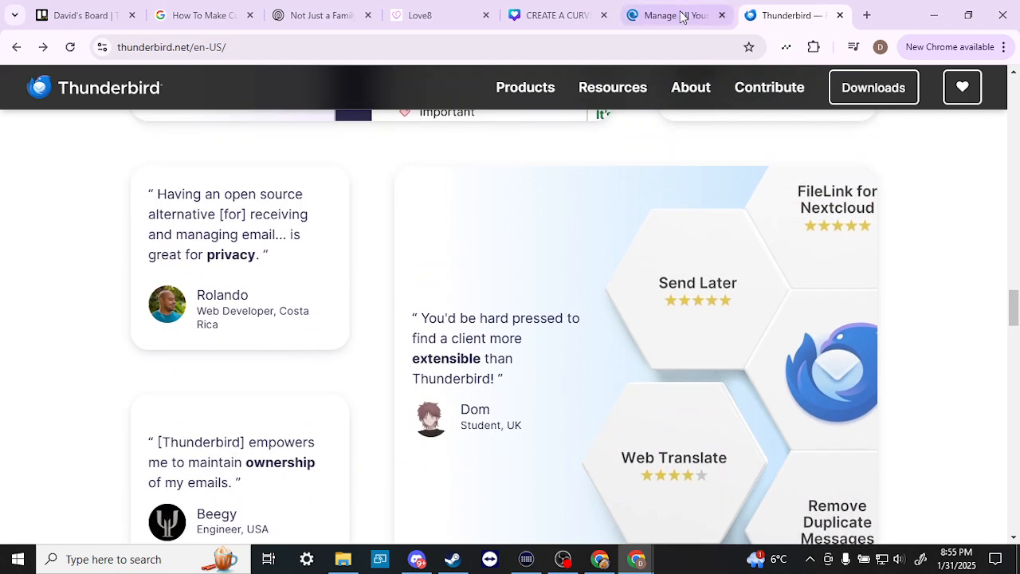
mouse_move(675, 15)
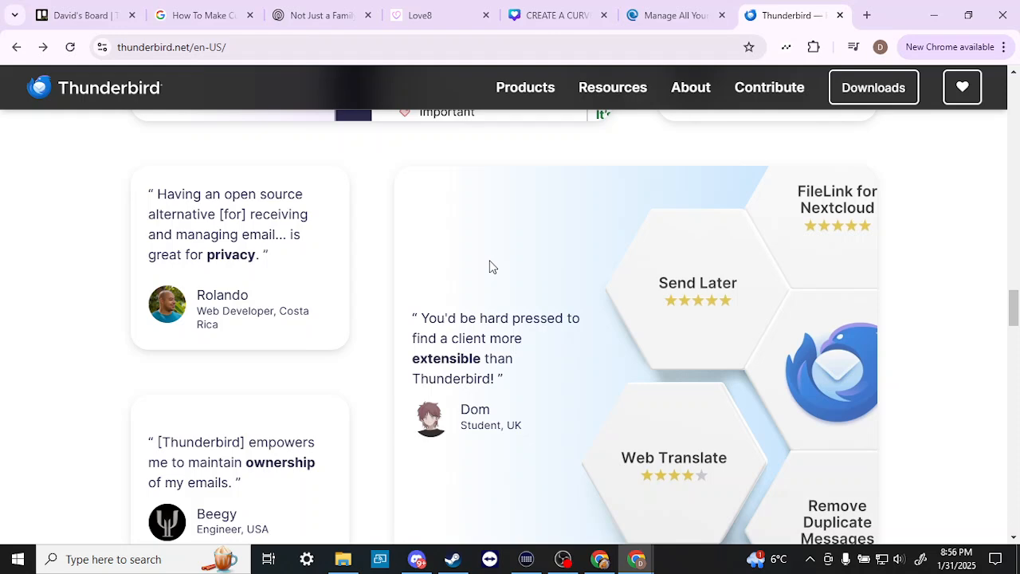
- Read Thunderbird's user testimonials and add-on ratings, then scroll back toward the top
scroll(down, 3)
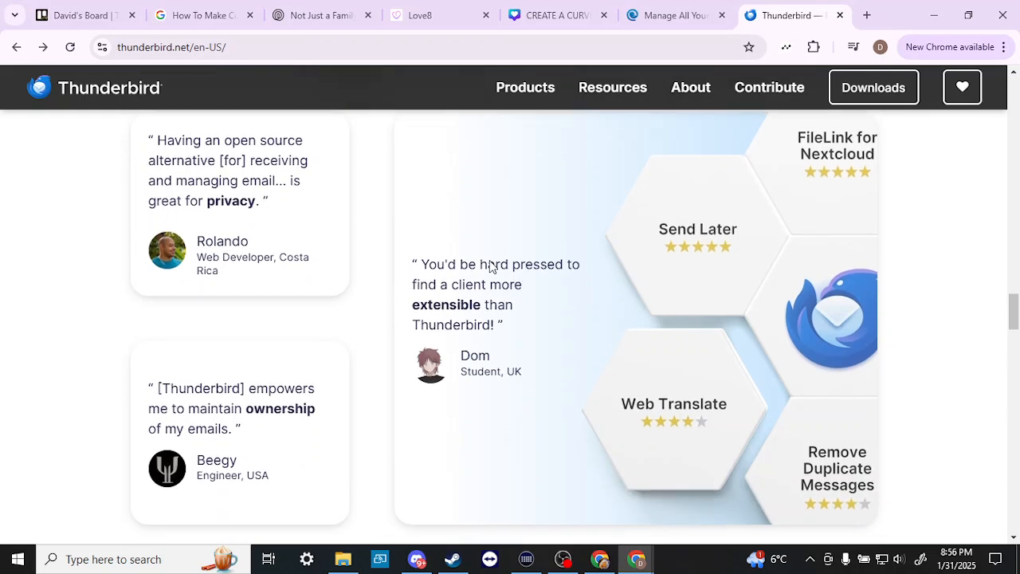
scroll(down, 3)
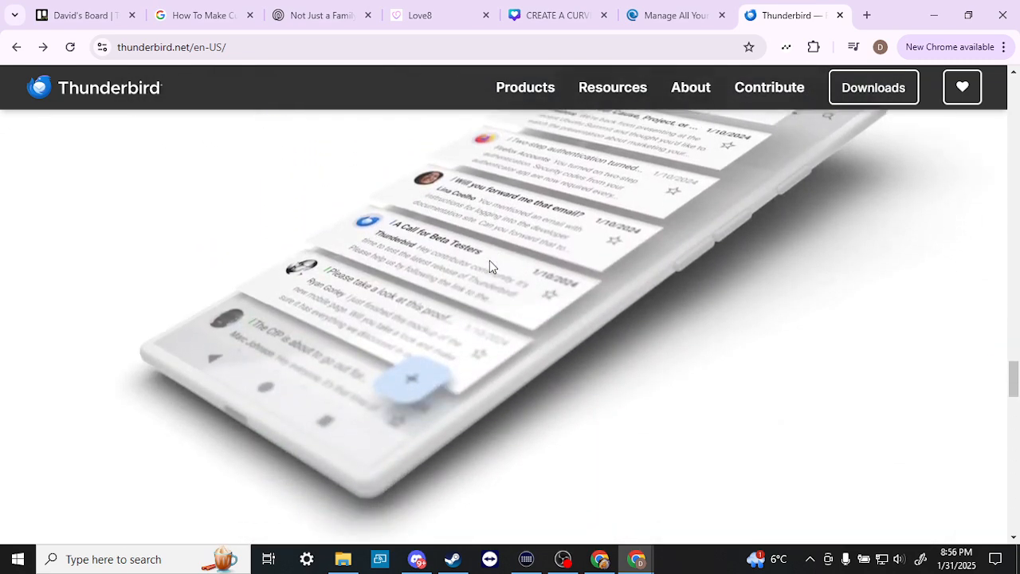
scroll(up, 3)
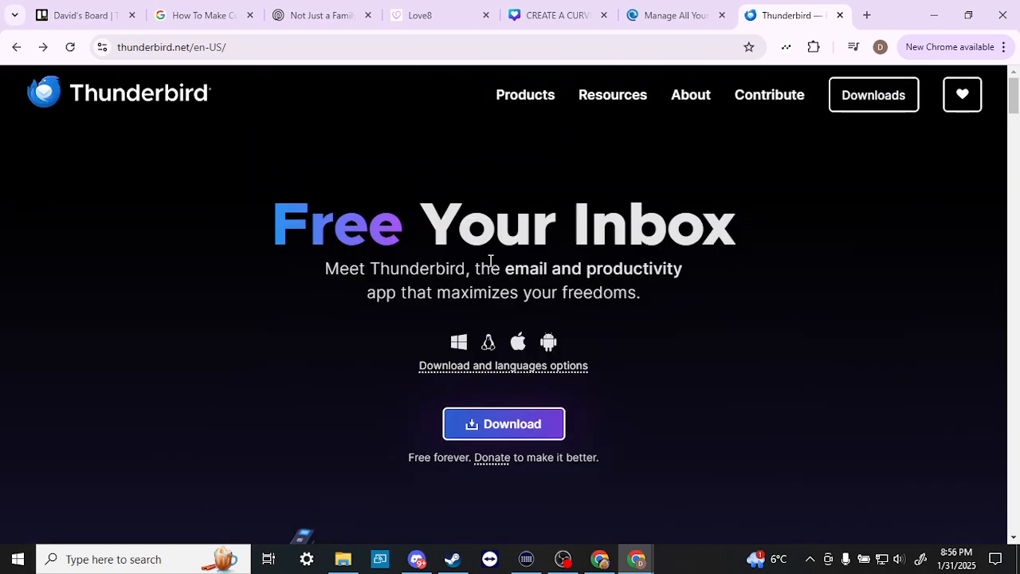
mouse_move(699, 228)
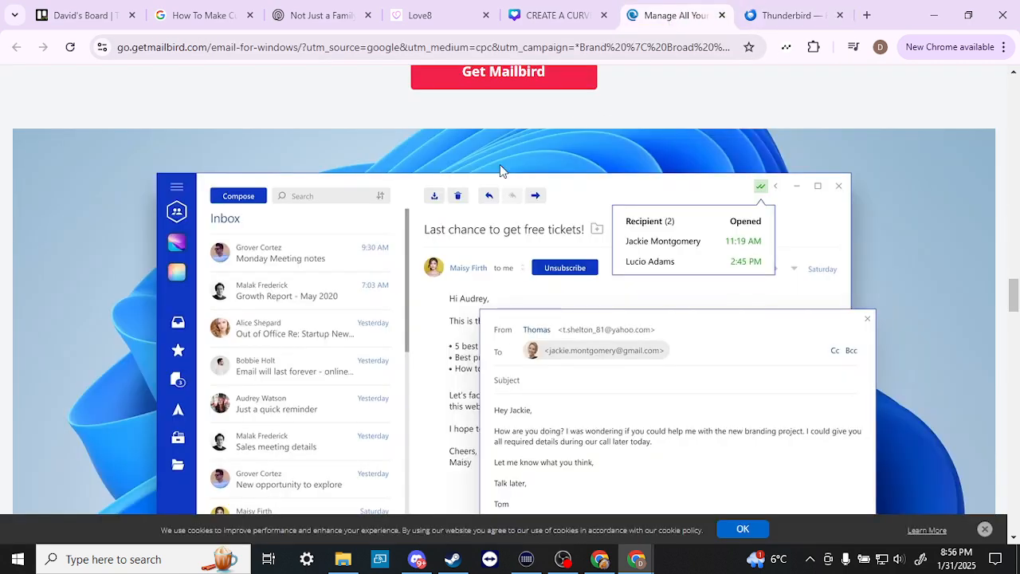
mouse_move(392, 240)
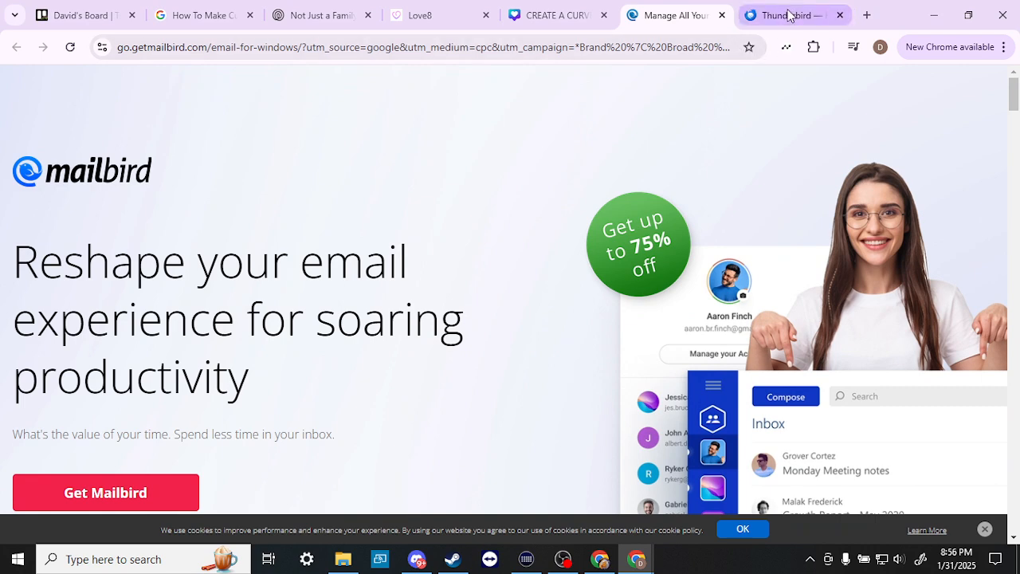
click(788, 15)
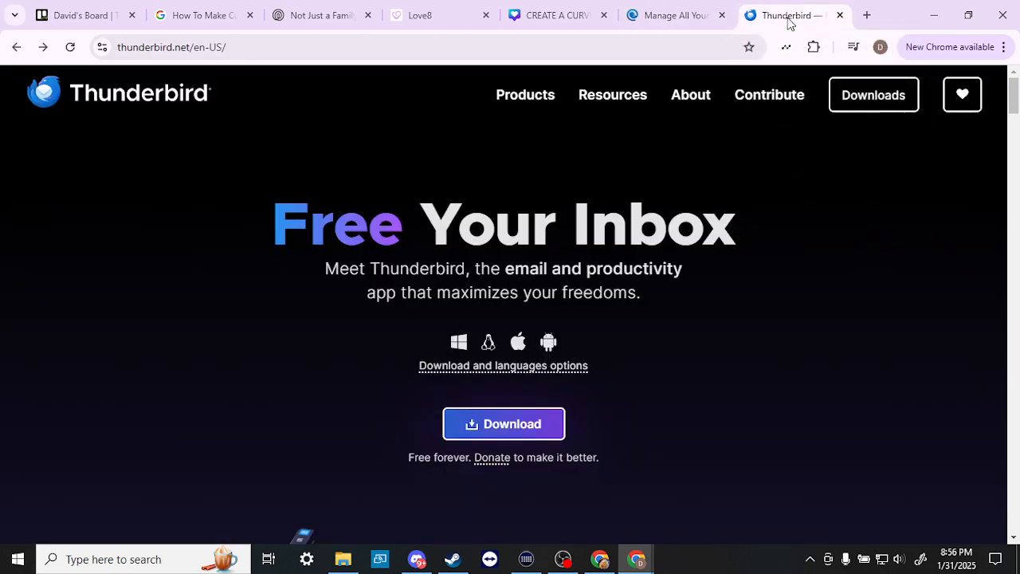